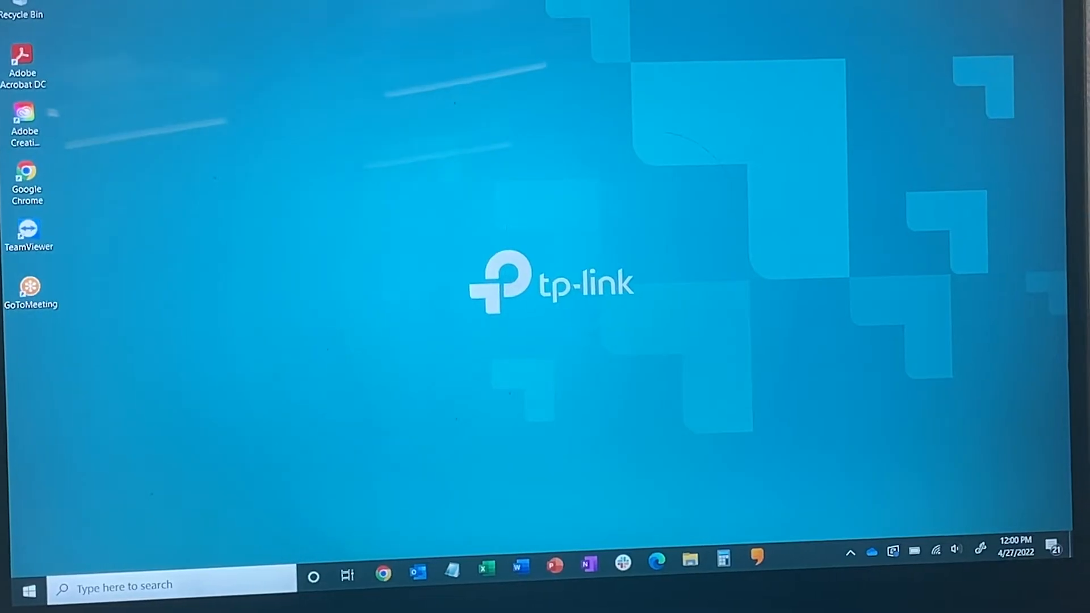
- Browse into the TP-Link (D:) drive so SetupInstall.exe is listed in File Explorer
{"action": "left_click", "coordinate": [689, 559]}
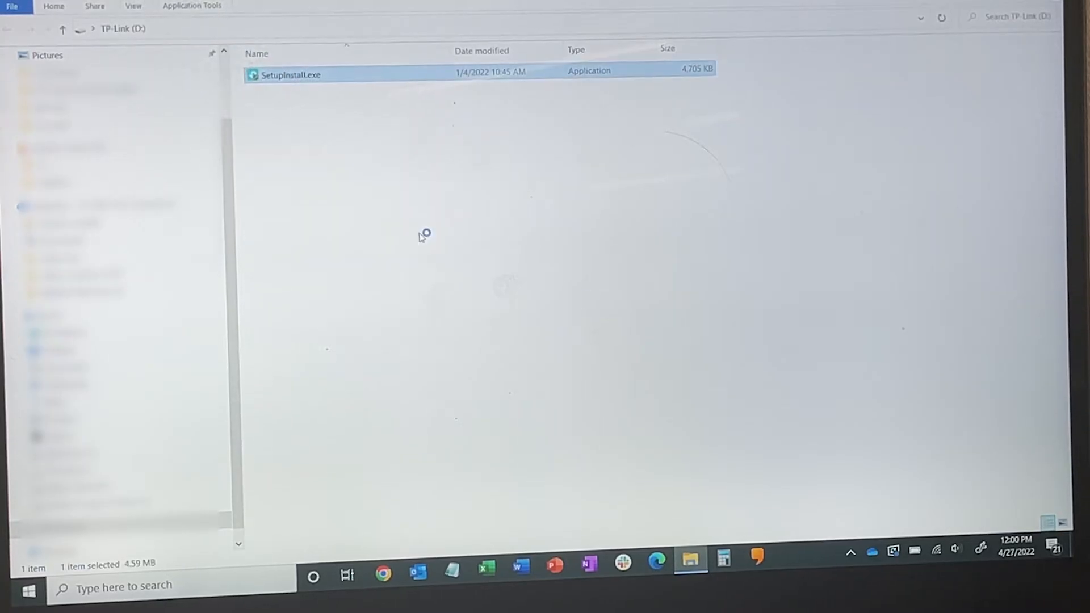
{"action": "mouse_move", "coordinate": [612, 314]}
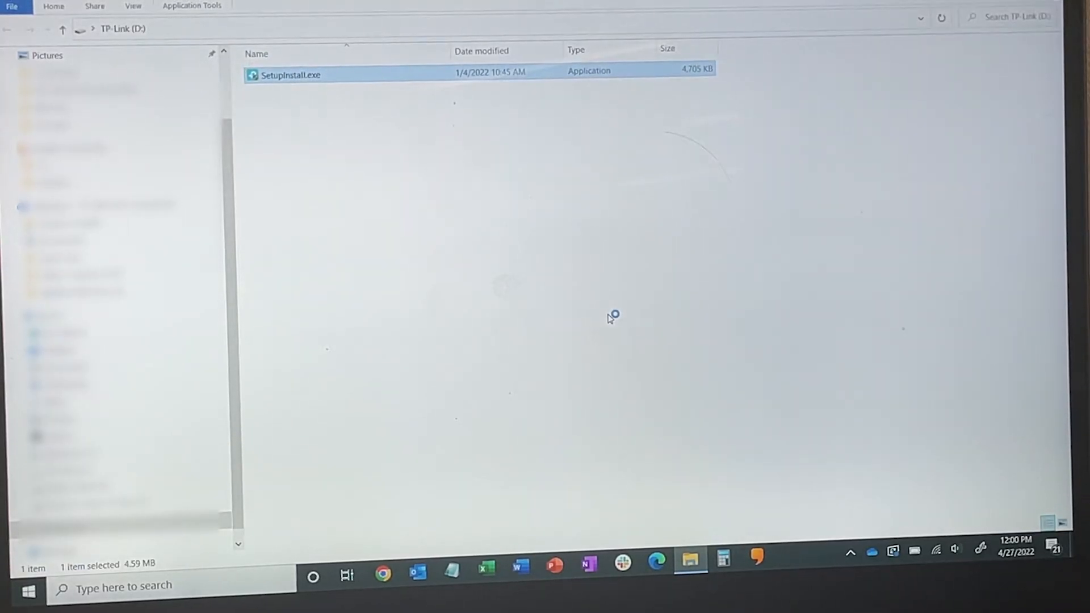
- Launch SetupInstall.exe and answer Yes to the User Account Control prompt
{"action": "double_click", "coordinate": [287, 75]}
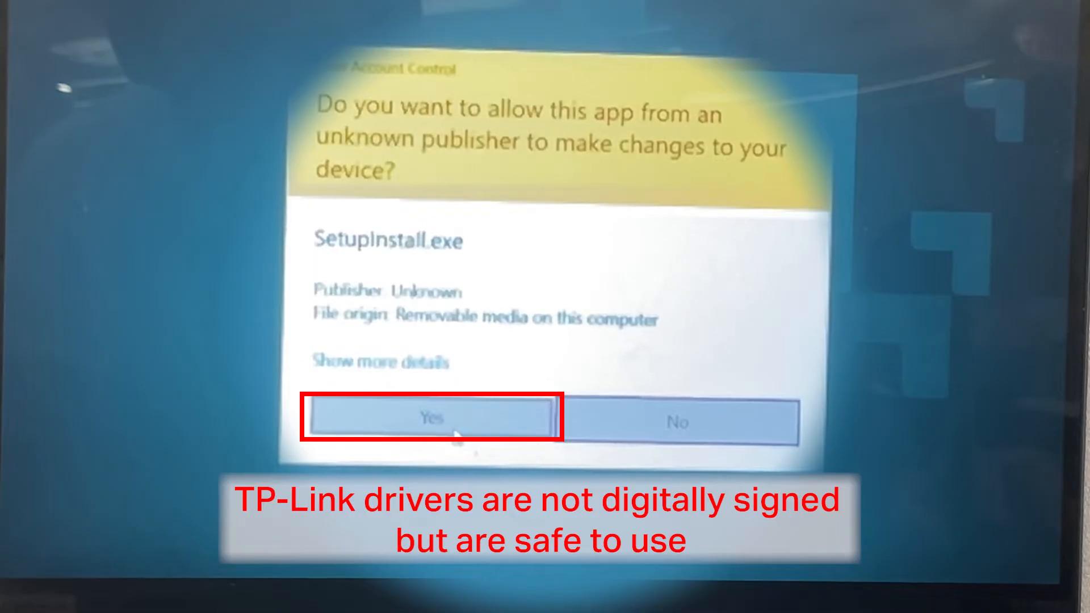
{"action": "left_click", "coordinate": [429, 419]}
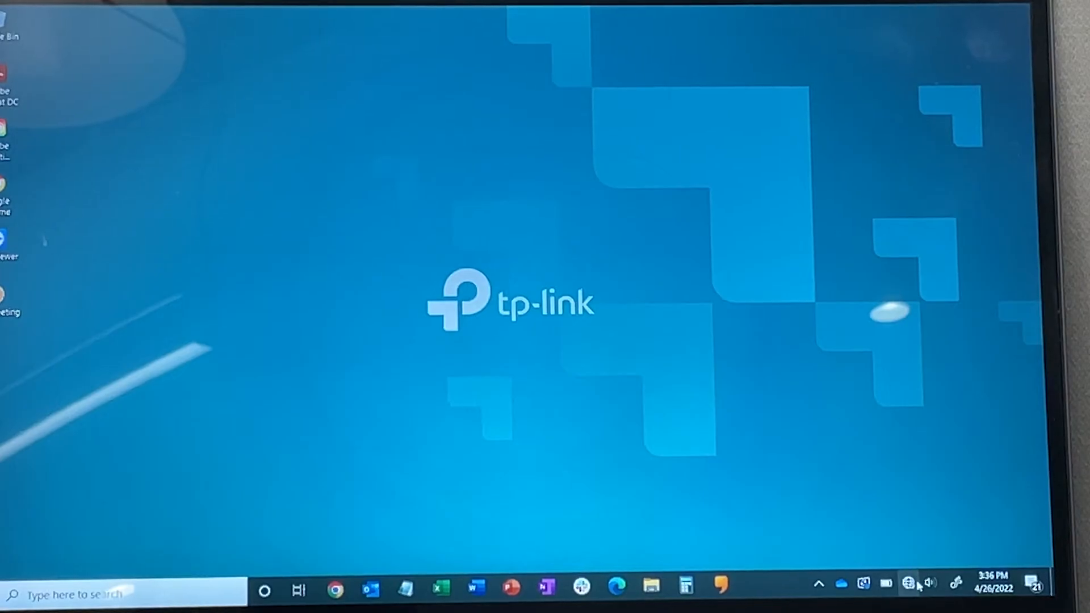
- Join the secured Wi-Fi network from the taskbar flyout and review its connection status
{"action": "left_click", "coordinate": [902, 583]}
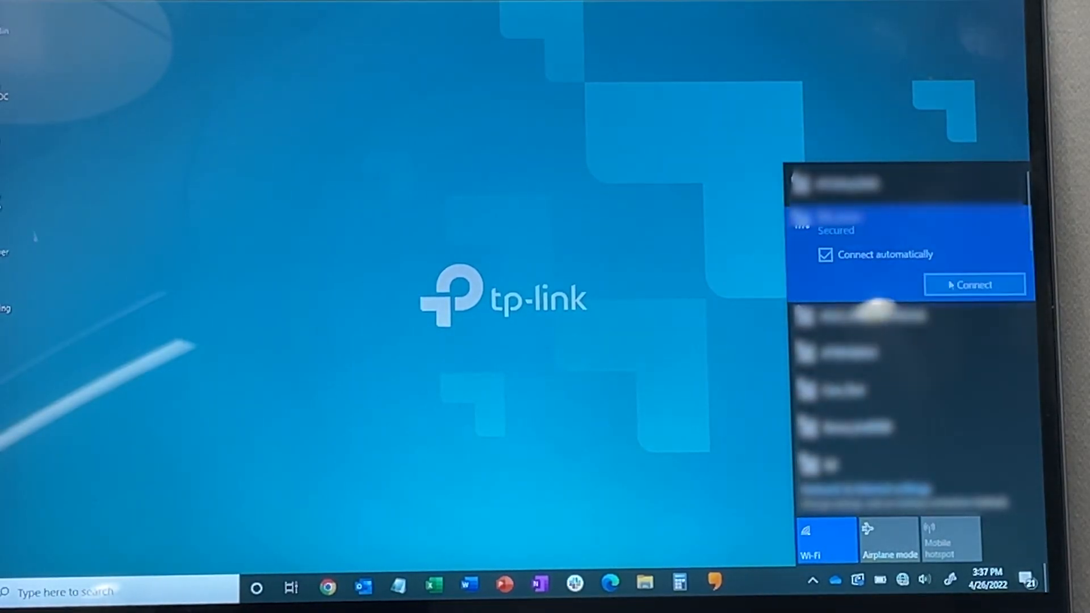
{"action": "left_click", "coordinate": [974, 284]}
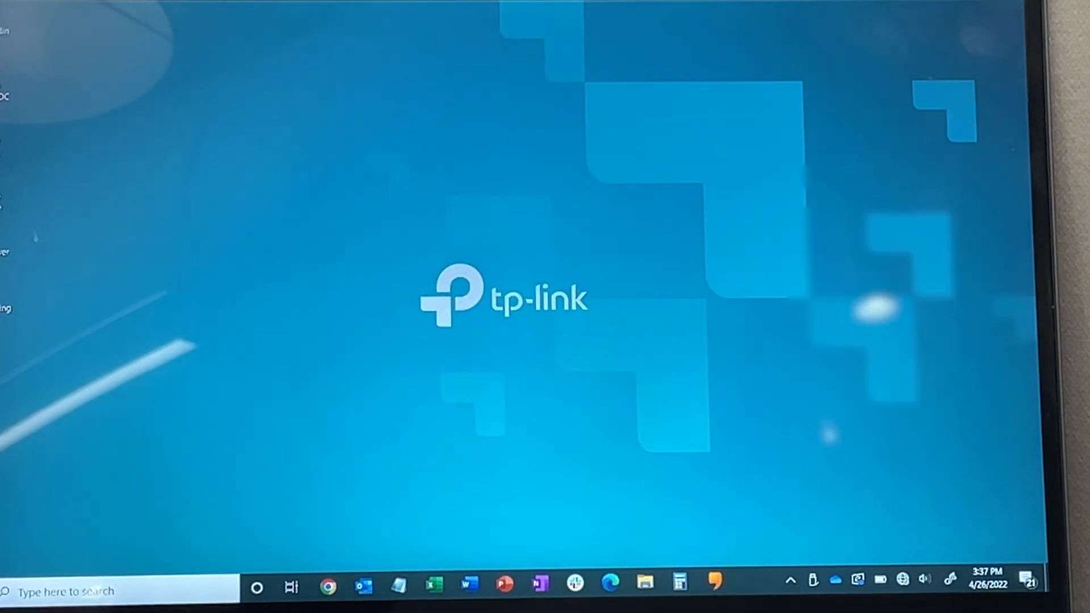
{"action": "left_click", "coordinate": [902, 580]}
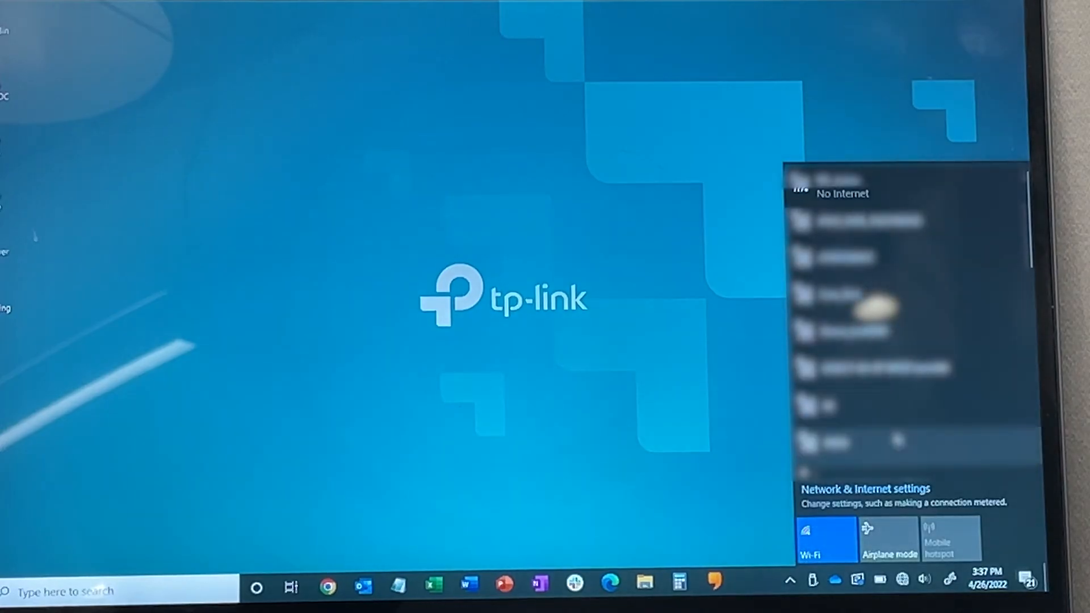